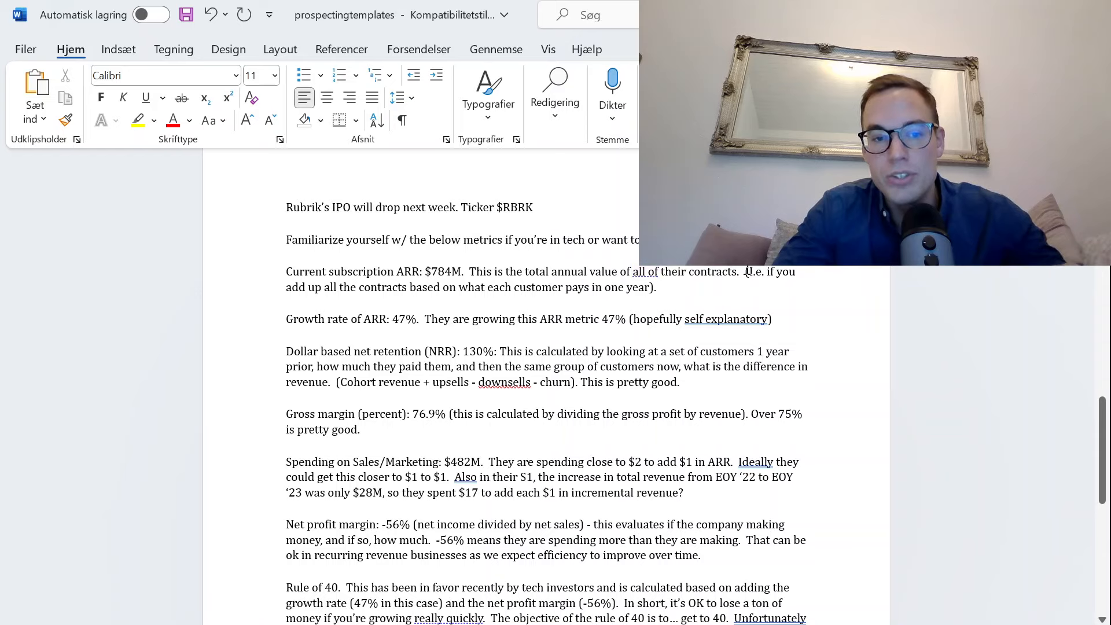
mouse_move(697, 284)
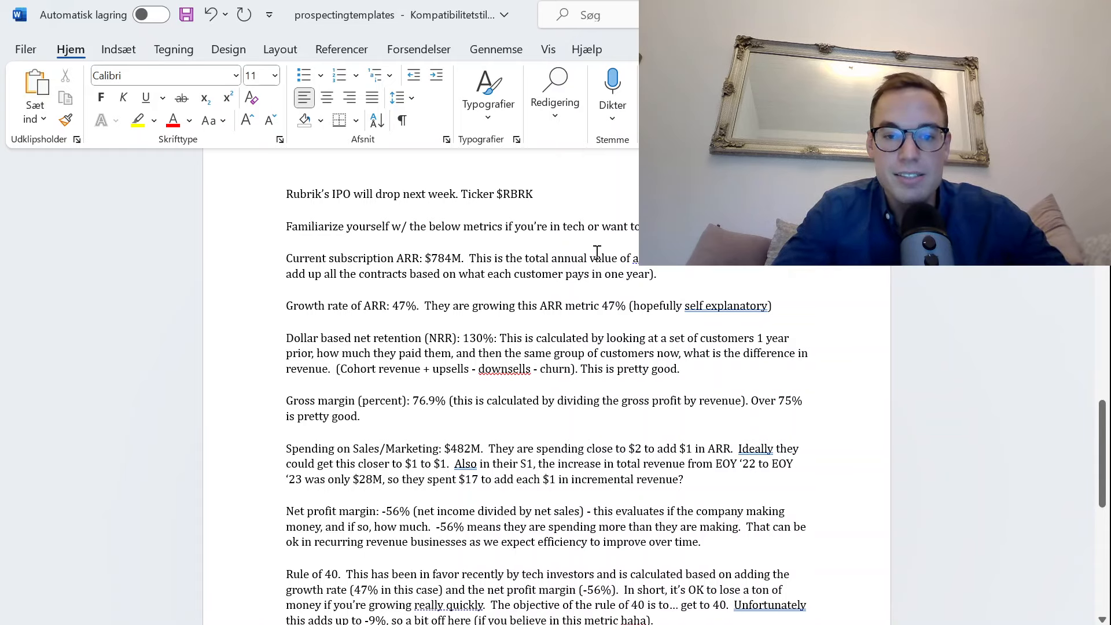
- Scroll to the Growth rate line and highlight its 'of ARR: 47%.' figure
scroll(down, 3)
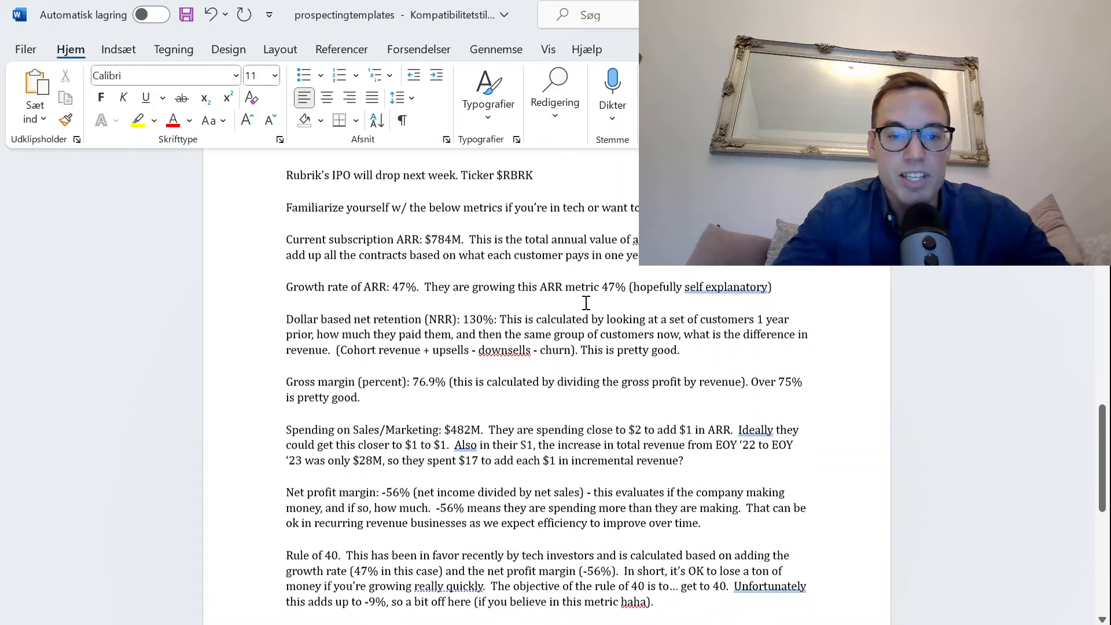
scroll(down, 3)
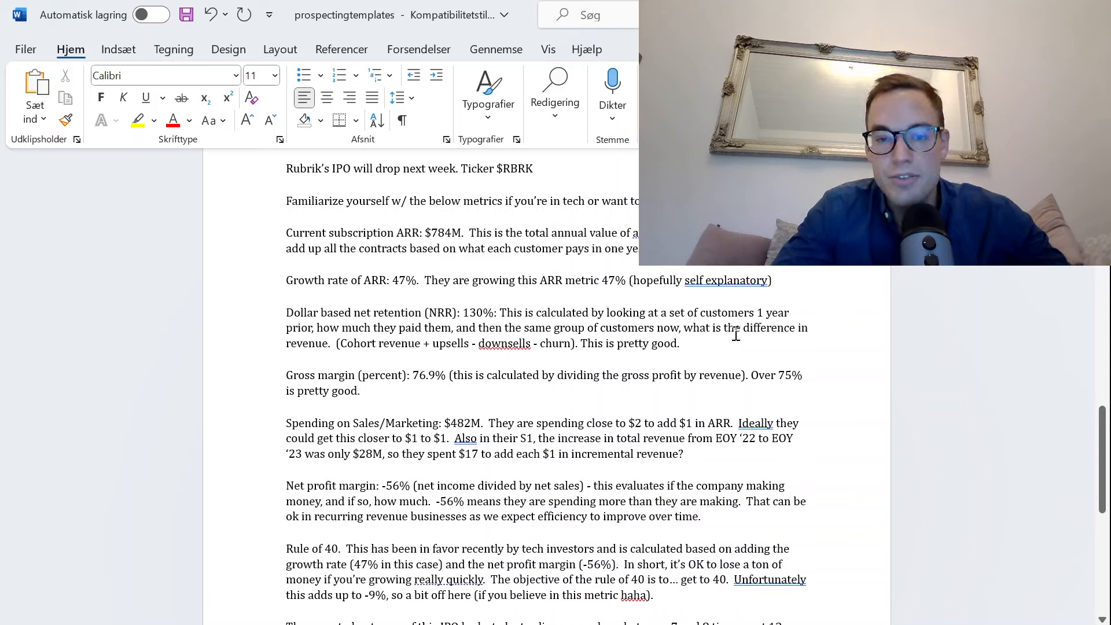
mouse_move(405, 344)
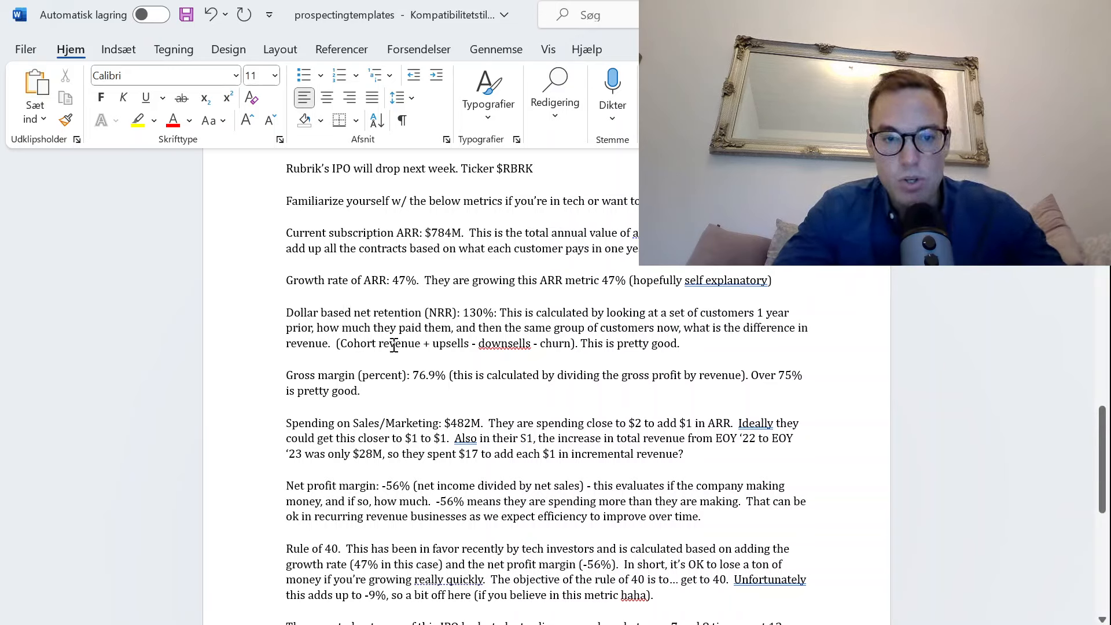
mouse_move(492, 371)
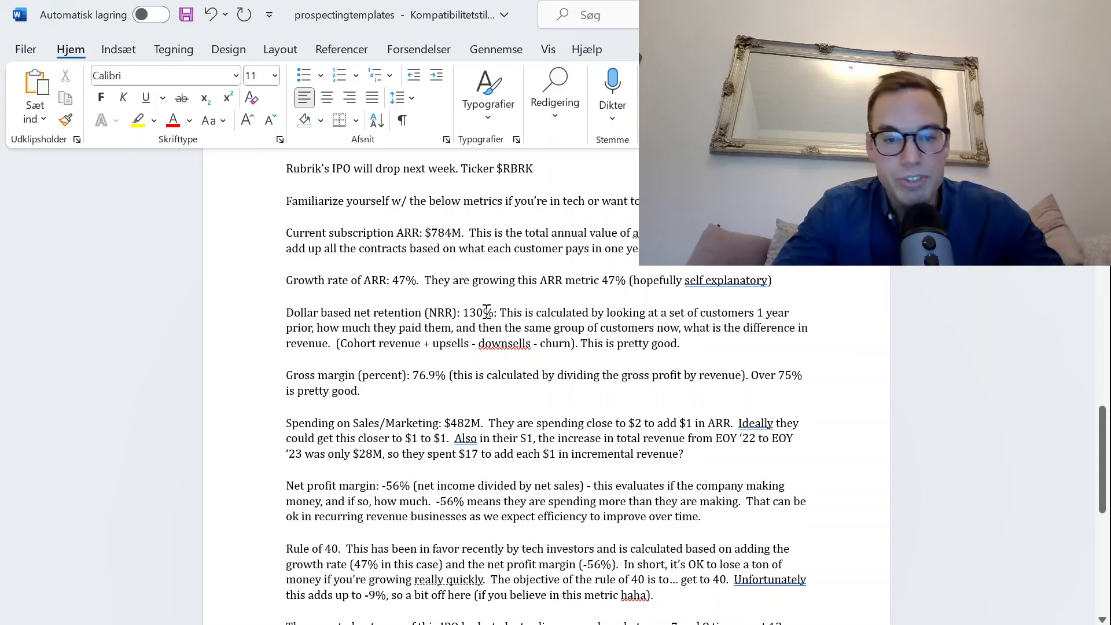
scroll(down, 3)
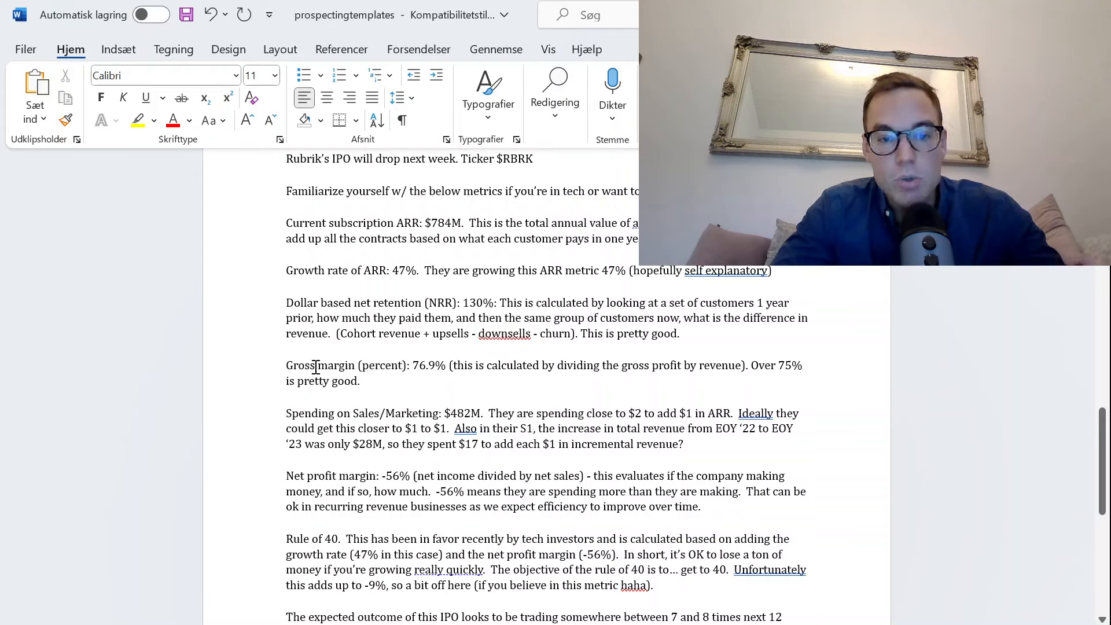
mouse_move(409, 372)
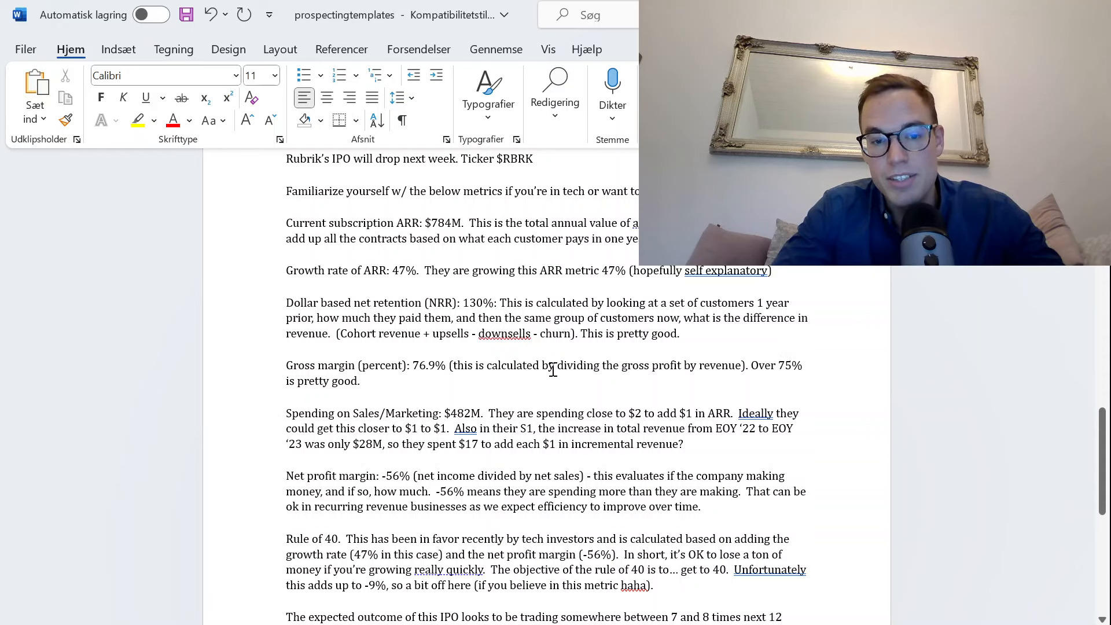
scroll(down, 3)
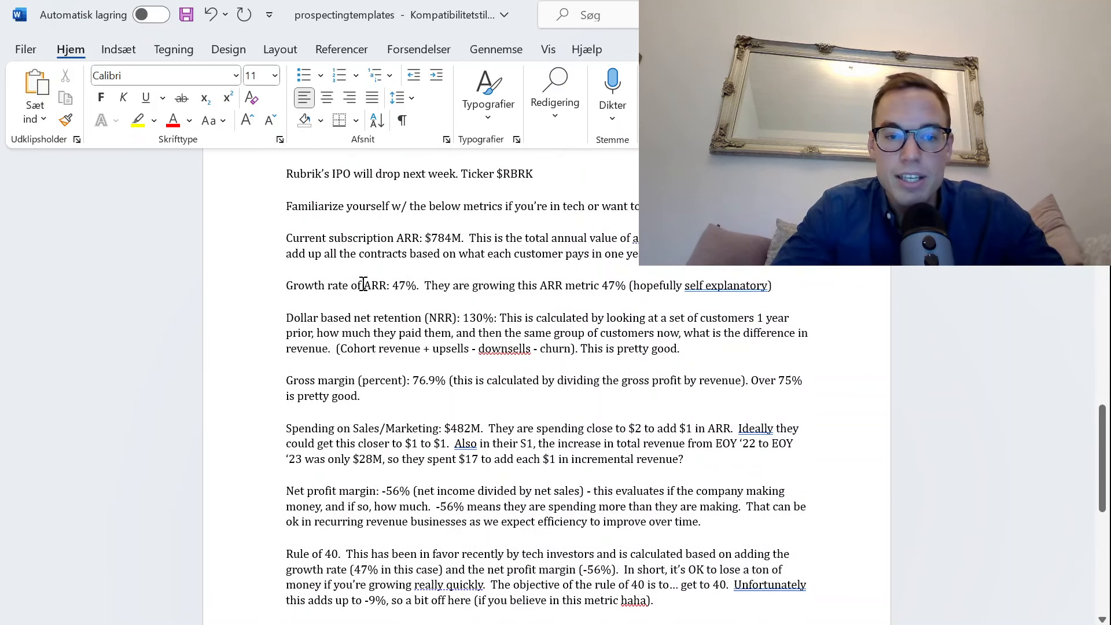
drag(353, 285, 440, 285)
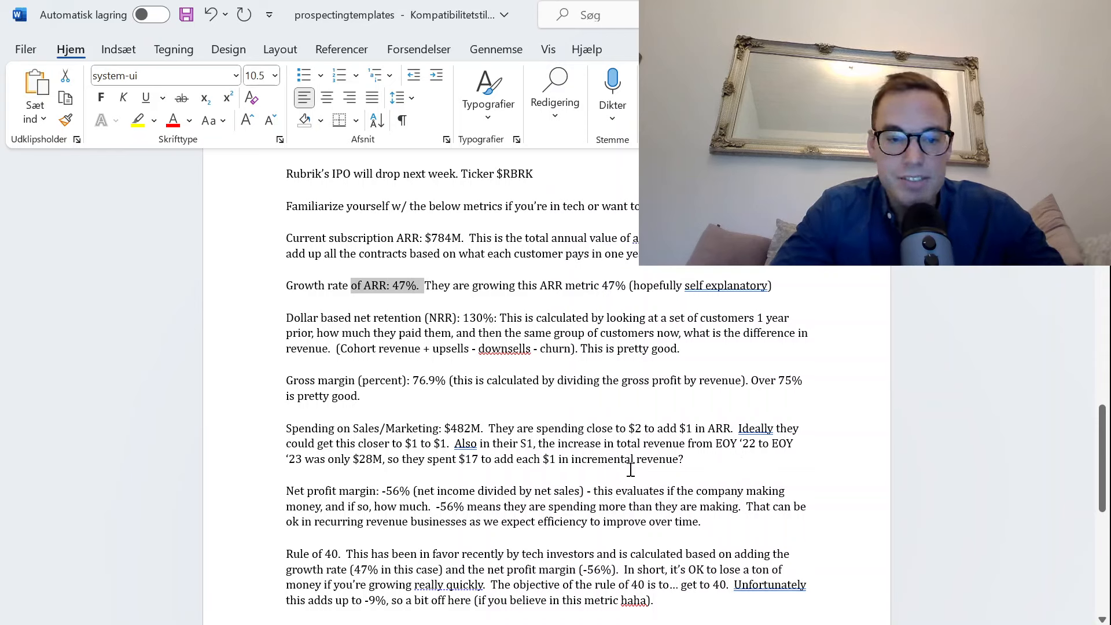
mouse_move(407, 447)
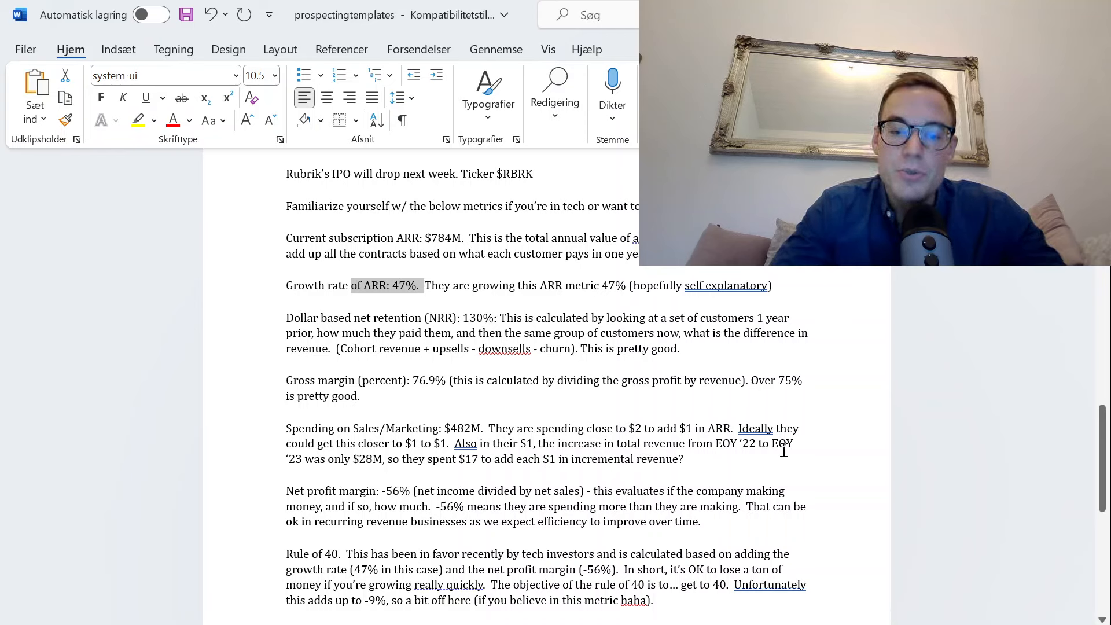
mouse_move(360, 475)
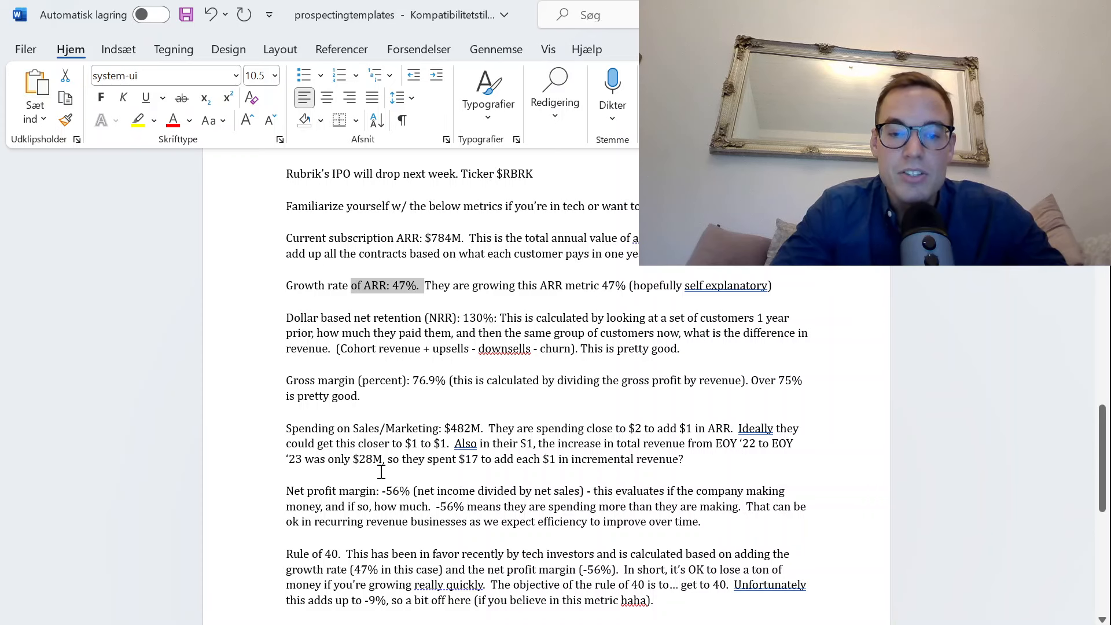
scroll(down, 3)
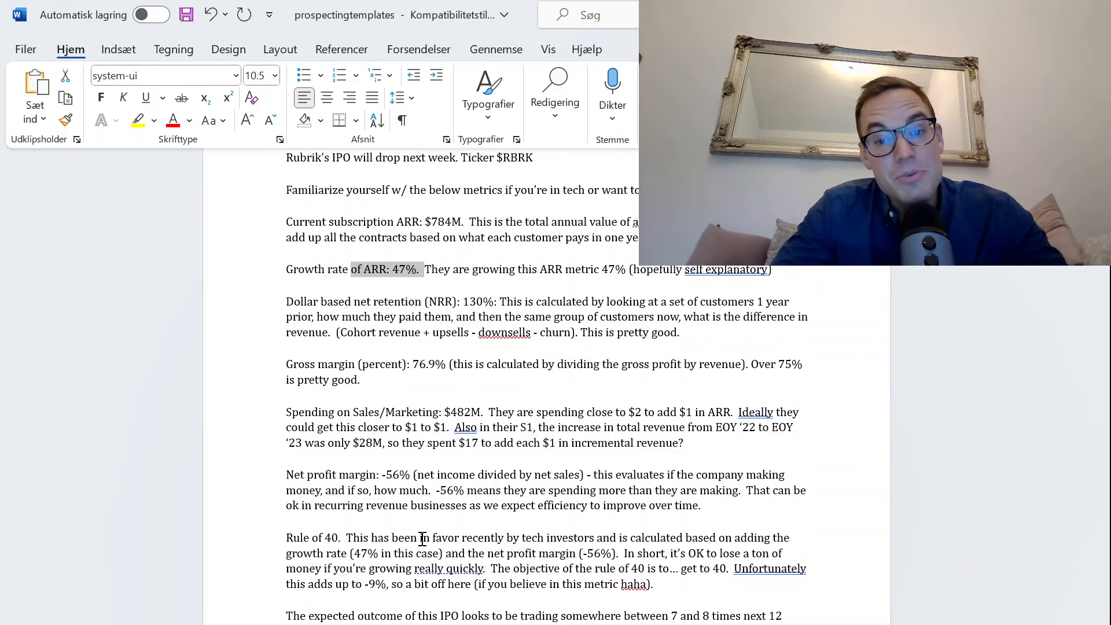
scroll(down, 3)
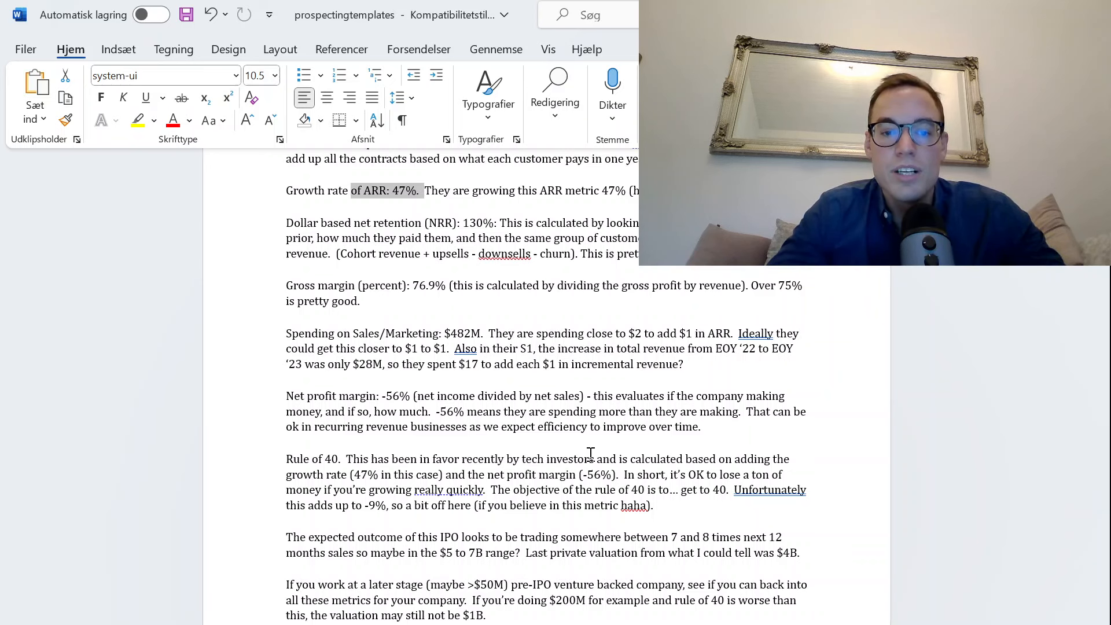
scroll(down, 3)
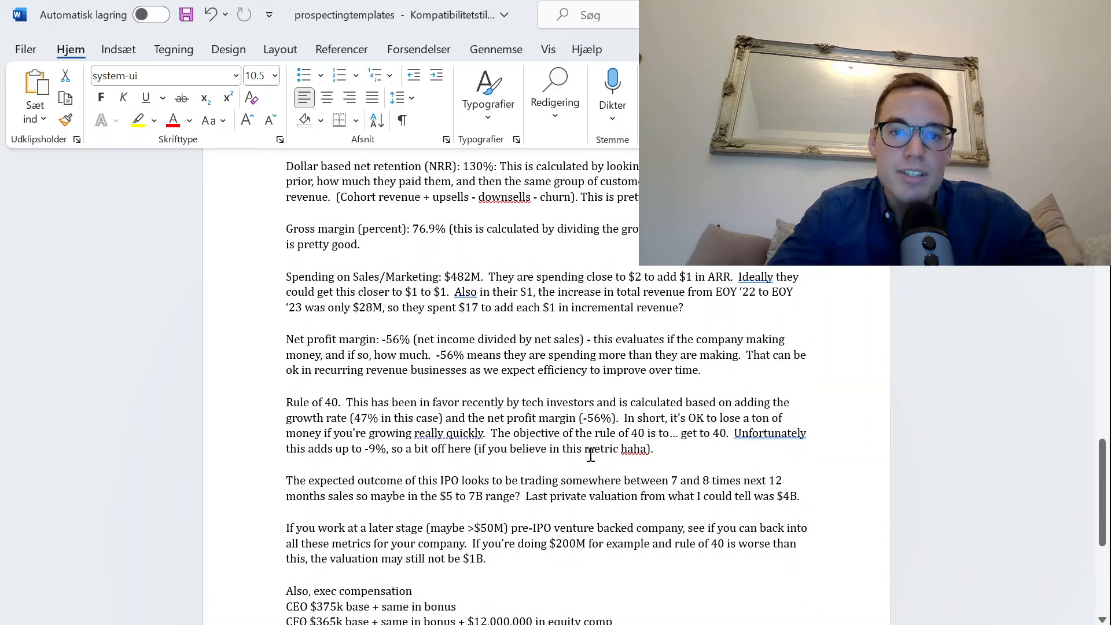
scroll(down, 3)
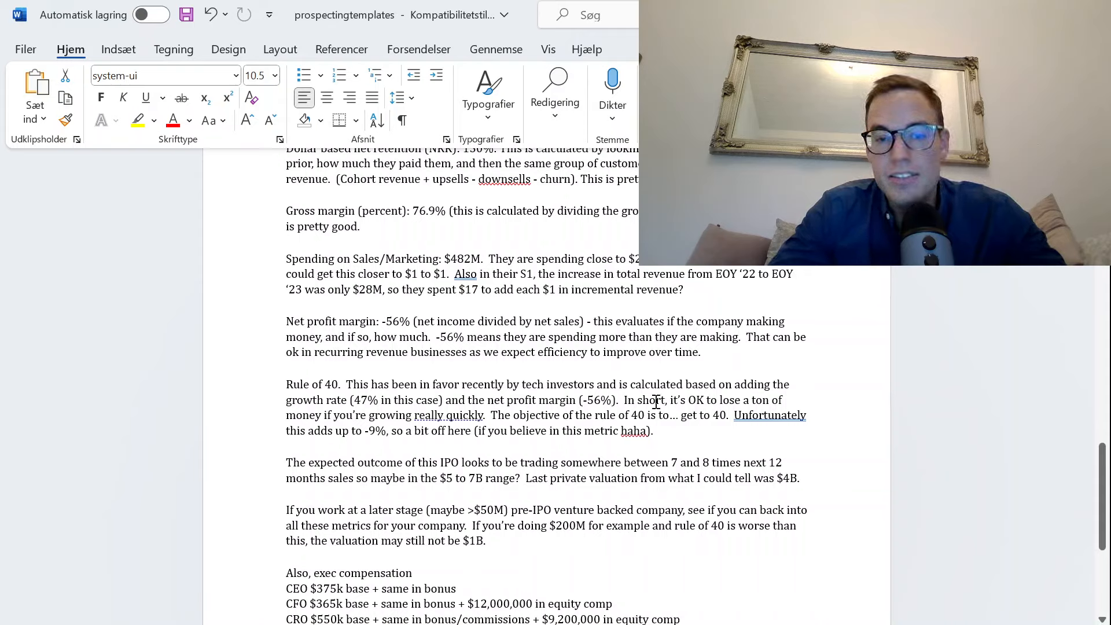
mouse_move(348, 410)
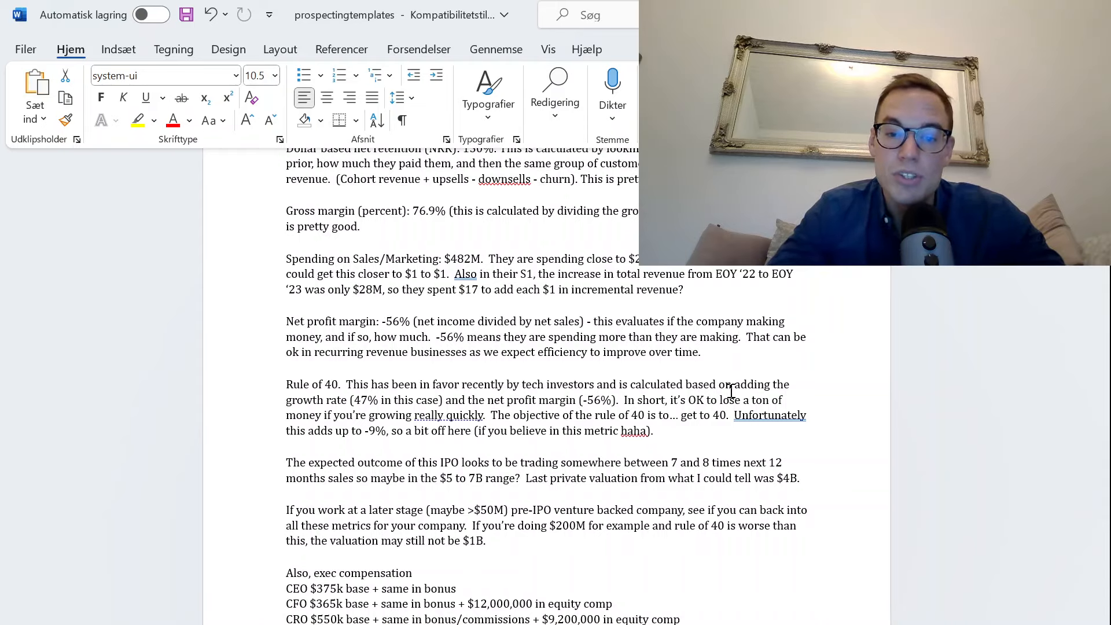
scroll(down, 3)
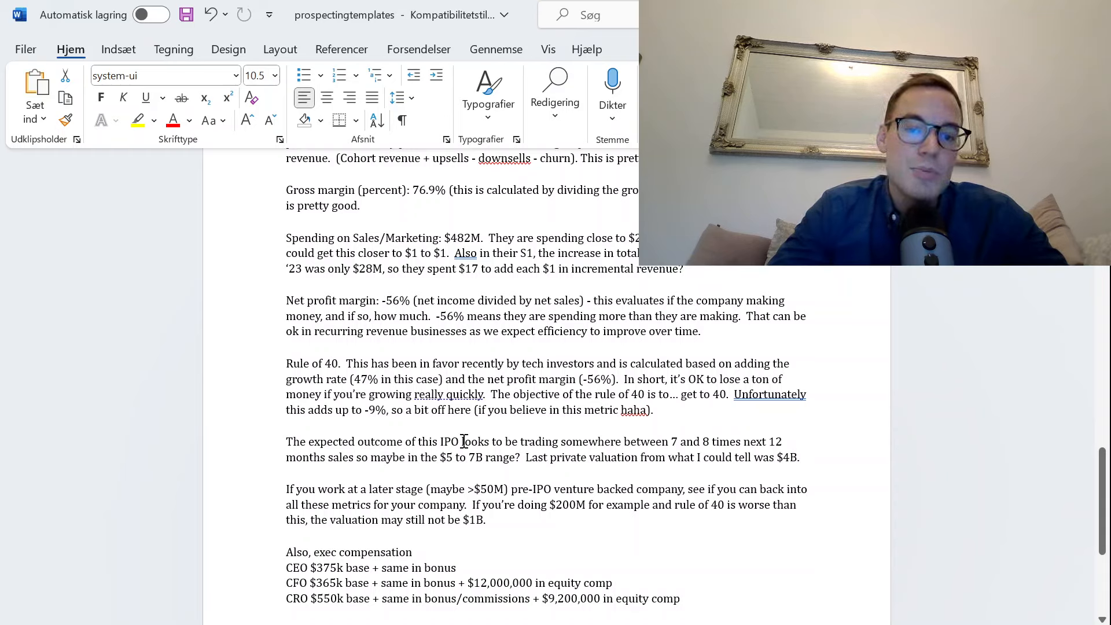
scroll(down, 3)
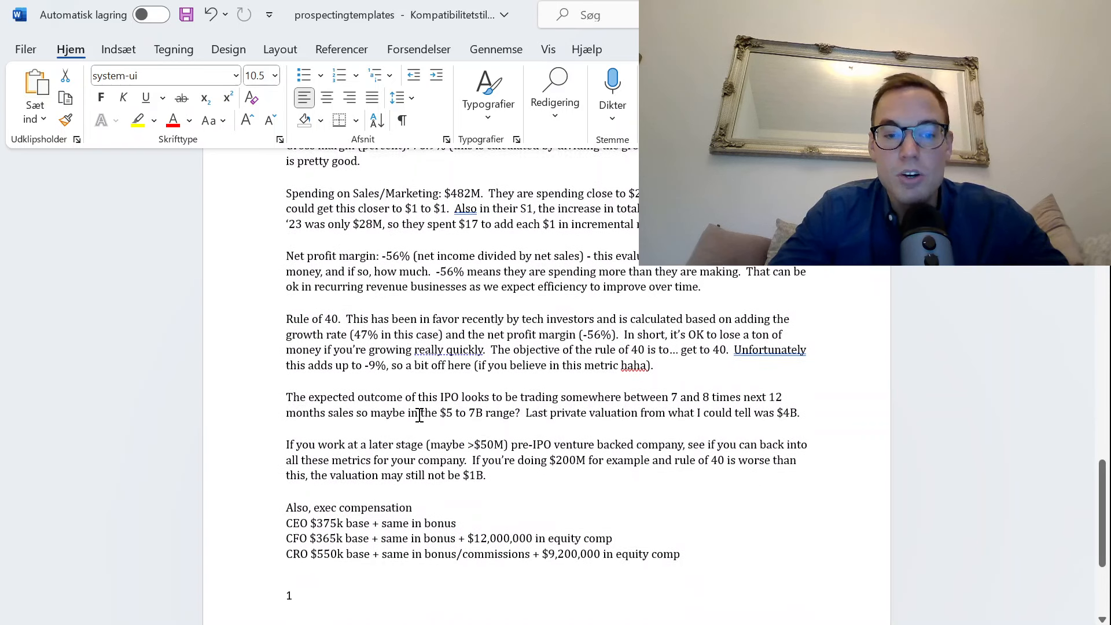
scroll(down, 3)
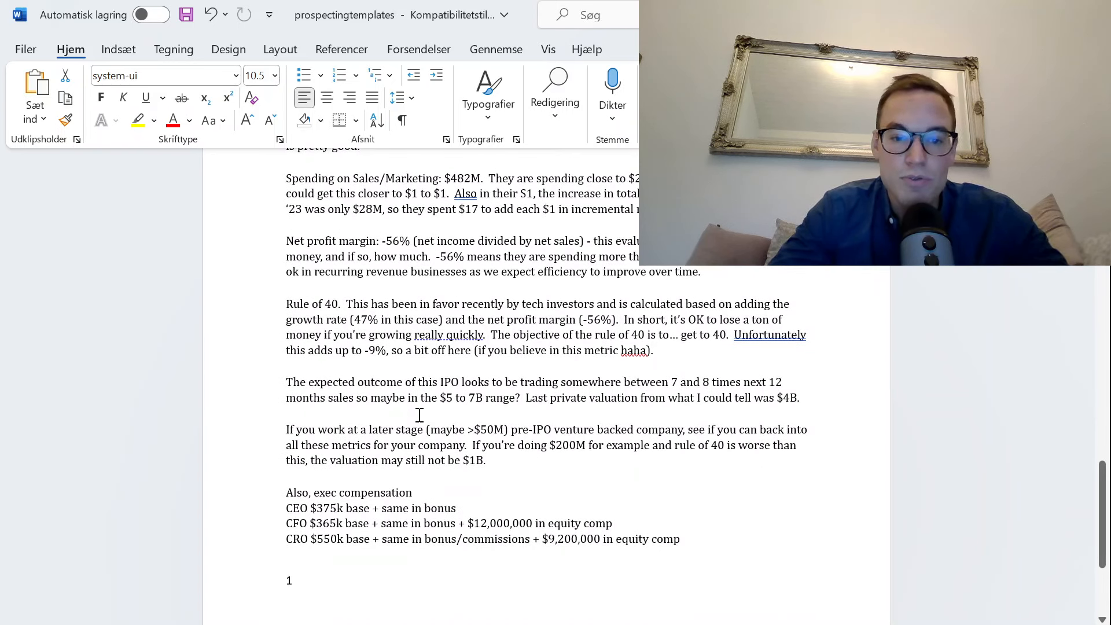
scroll(down, 3)
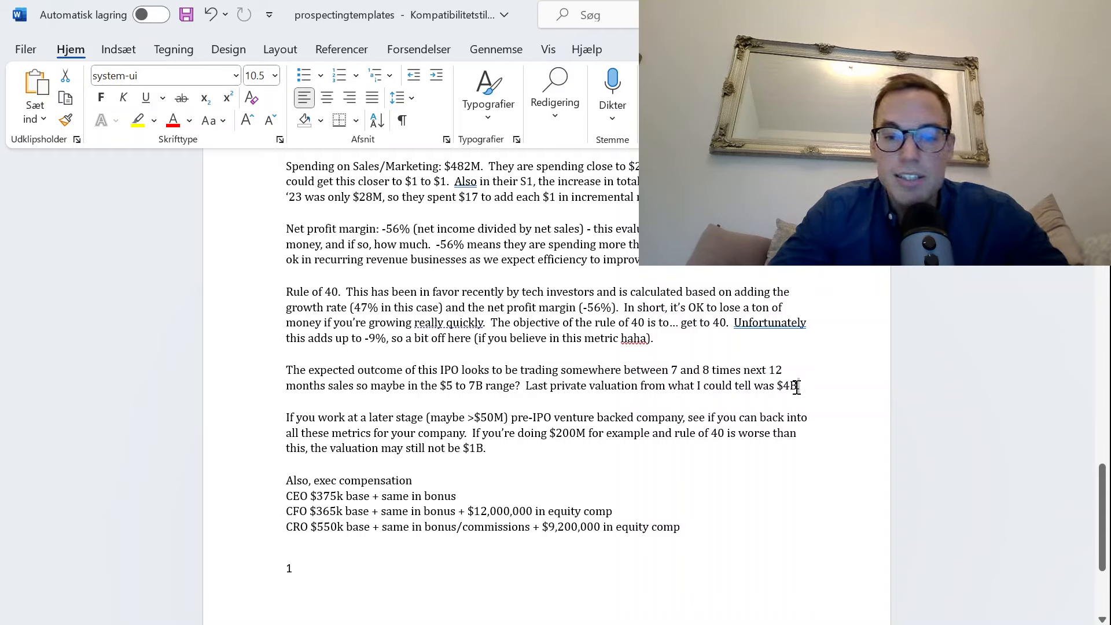
double_click(787, 386)
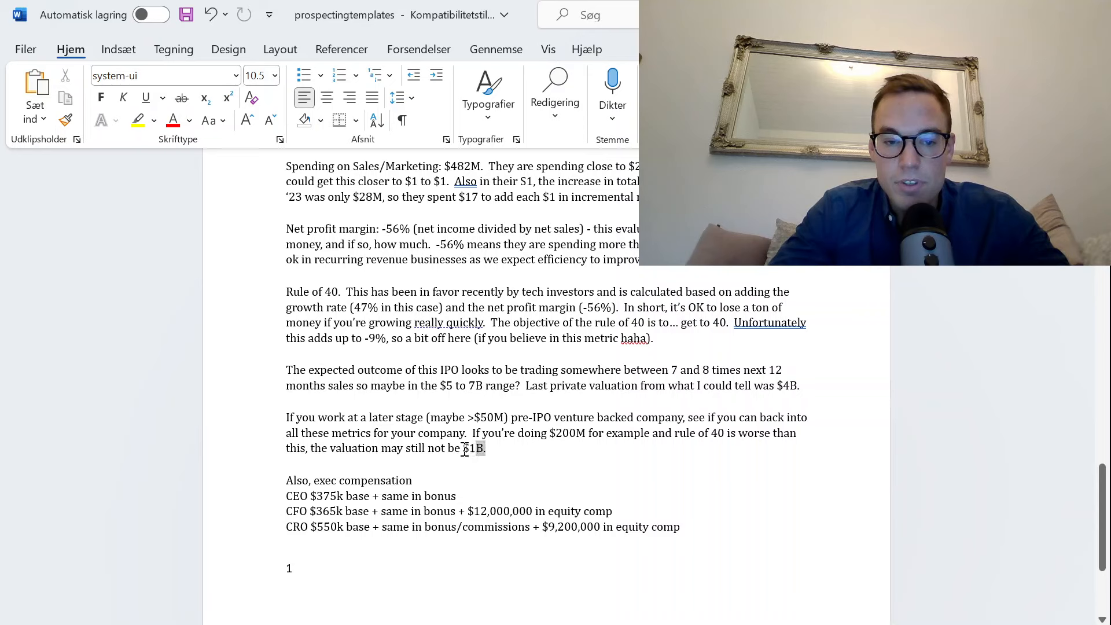
drag(287, 416, 485, 448)
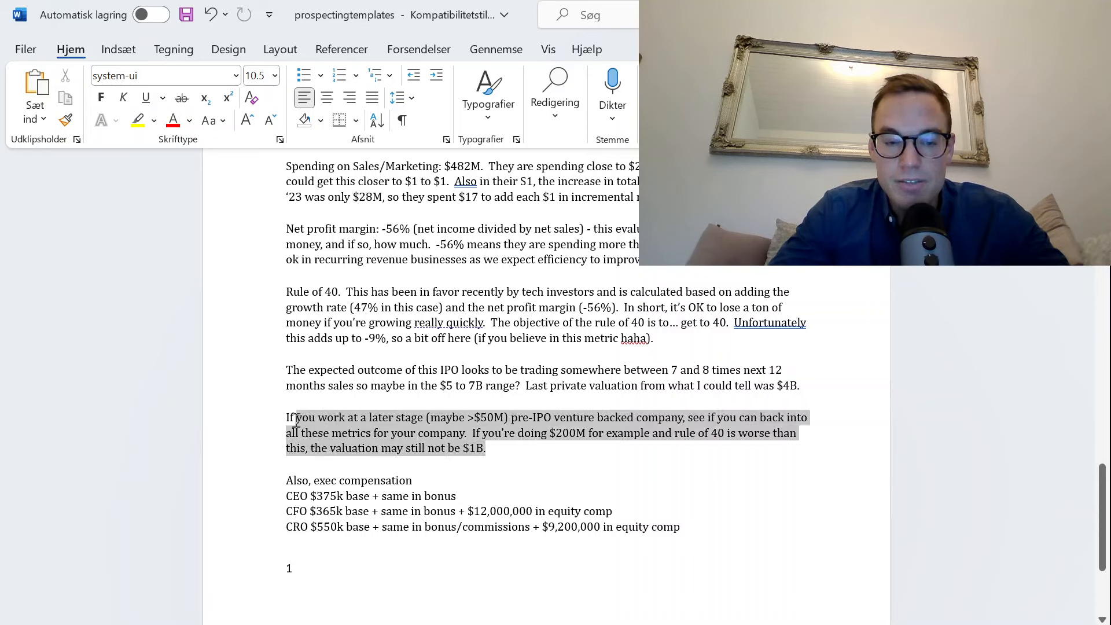
mouse_move(466, 463)
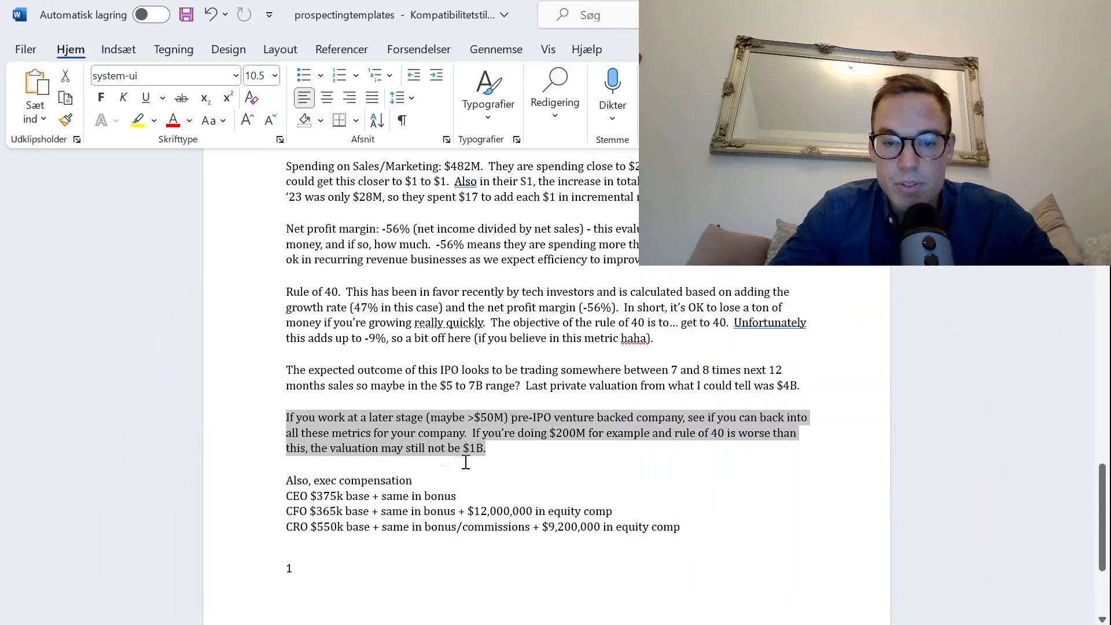
mouse_move(517, 460)
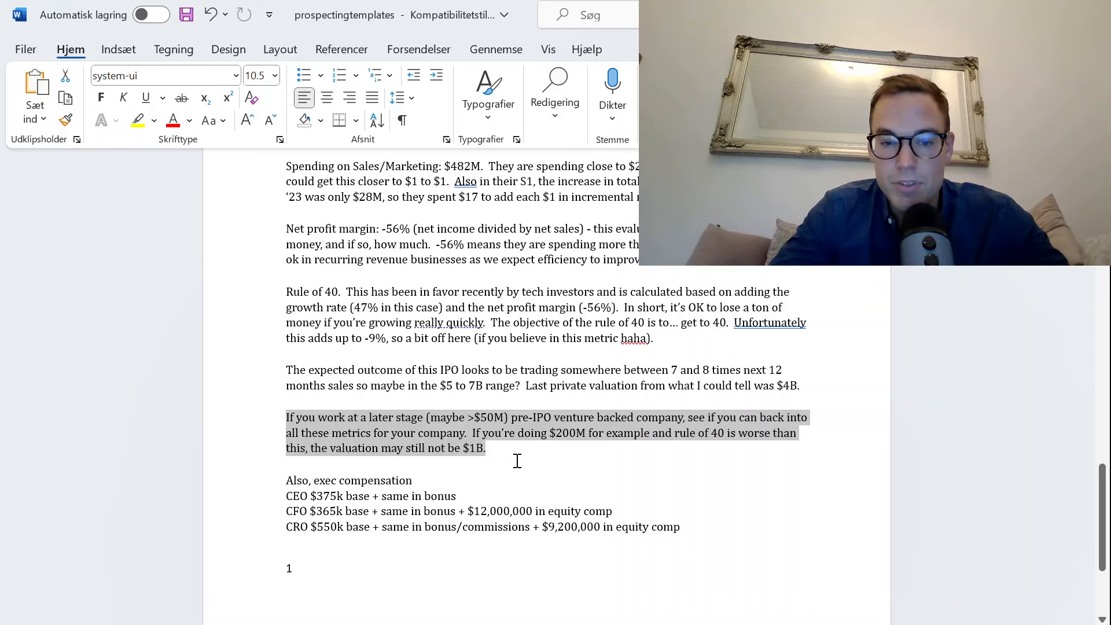
click(517, 460)
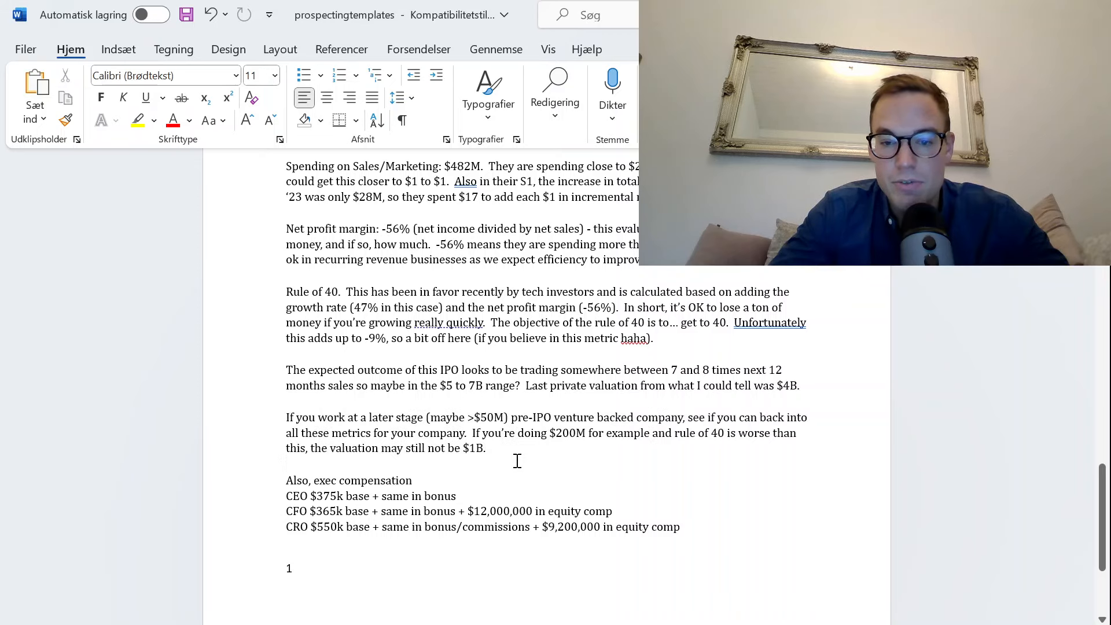
scroll(down, 3)
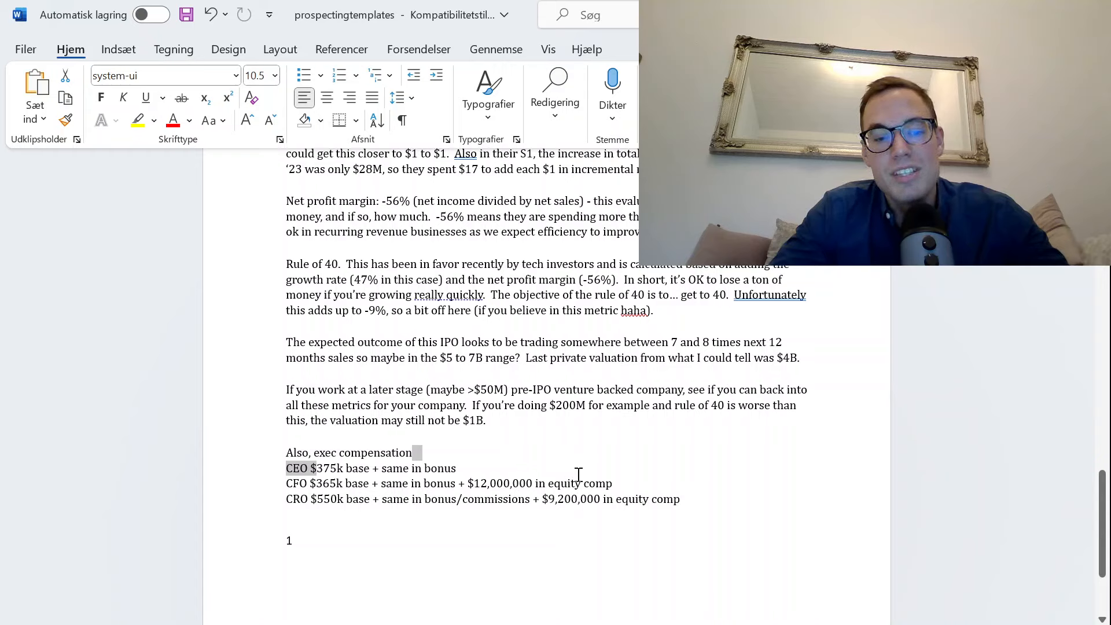
mouse_move(448, 507)
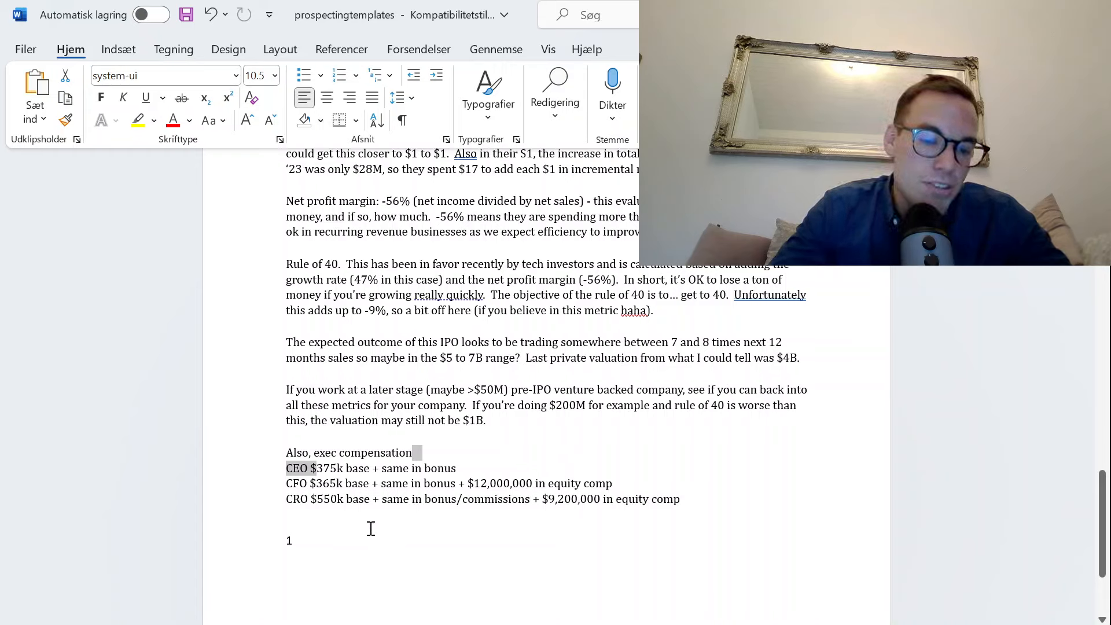
mouse_move(336, 518)
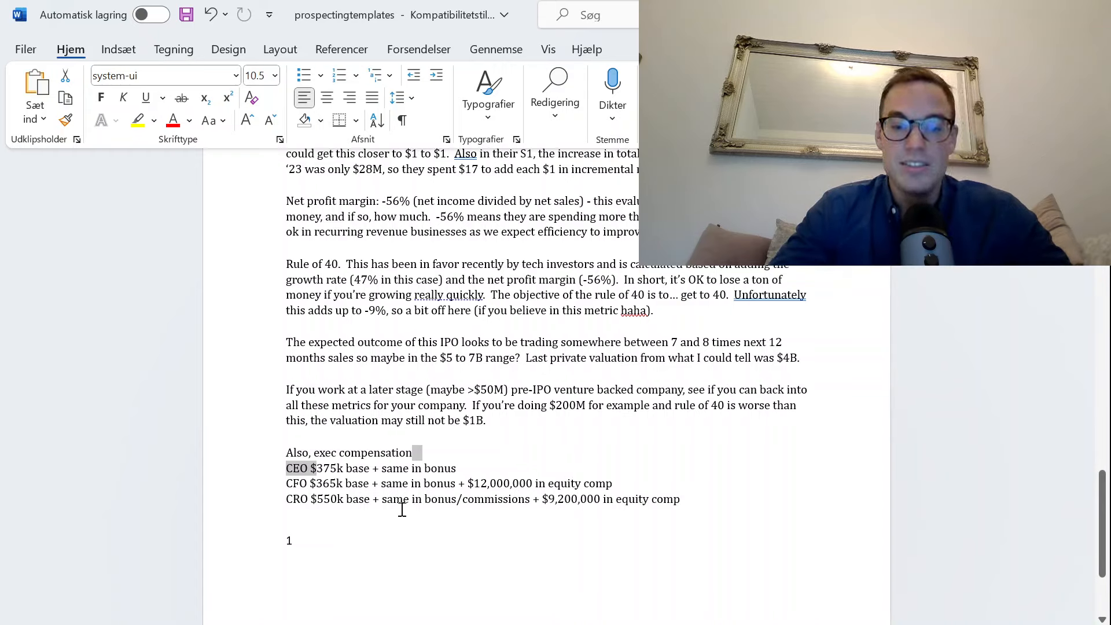
mouse_move(537, 517)
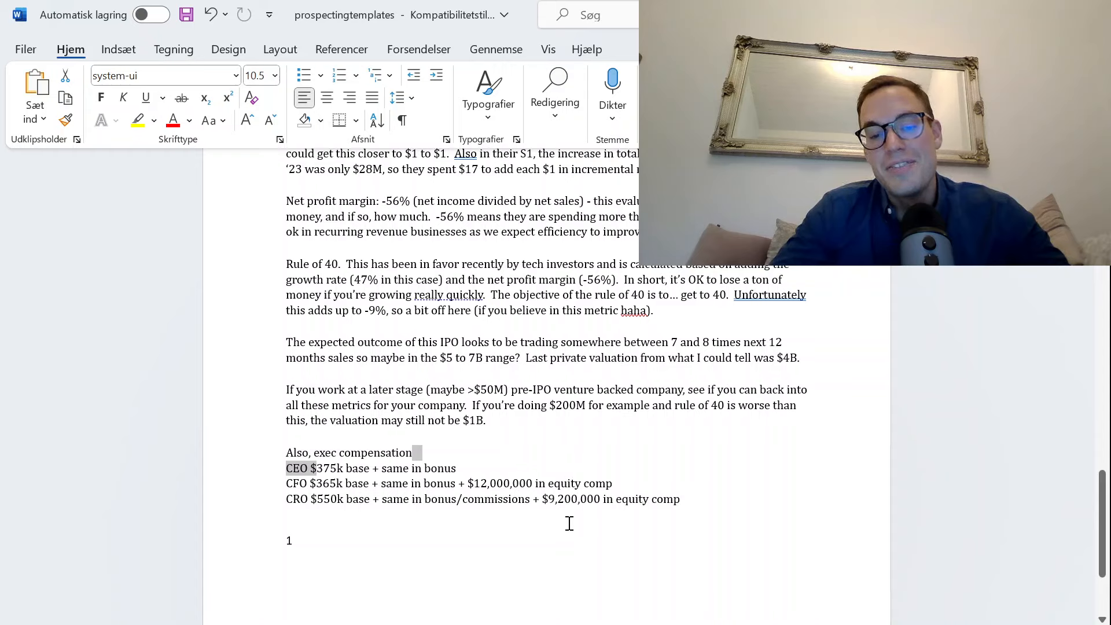
mouse_move(680, 505)
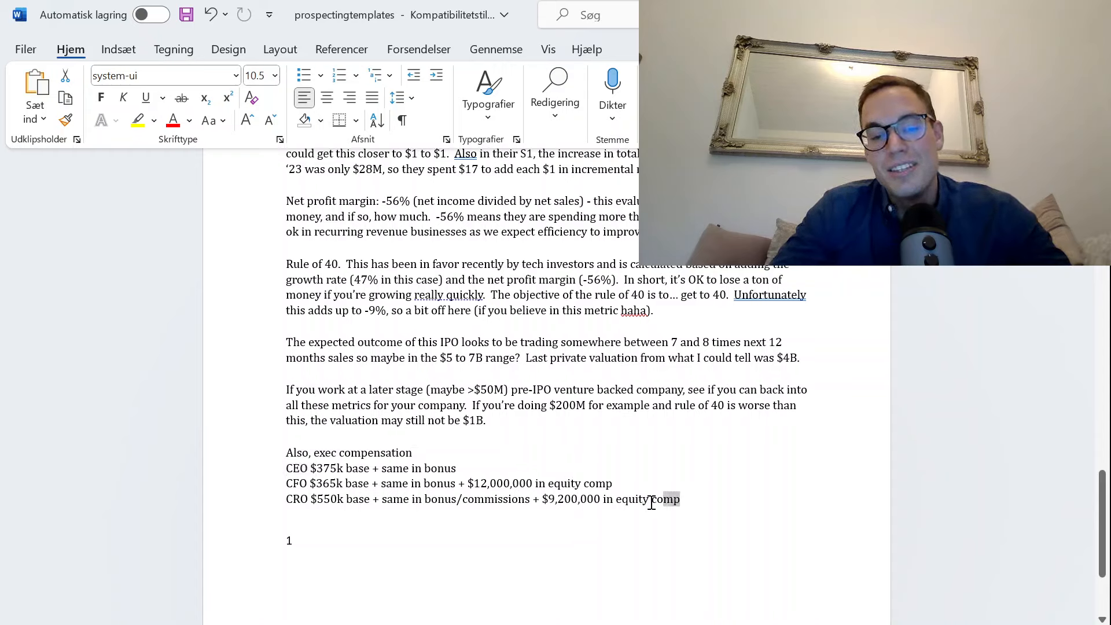
drag(680, 499, 440, 499)
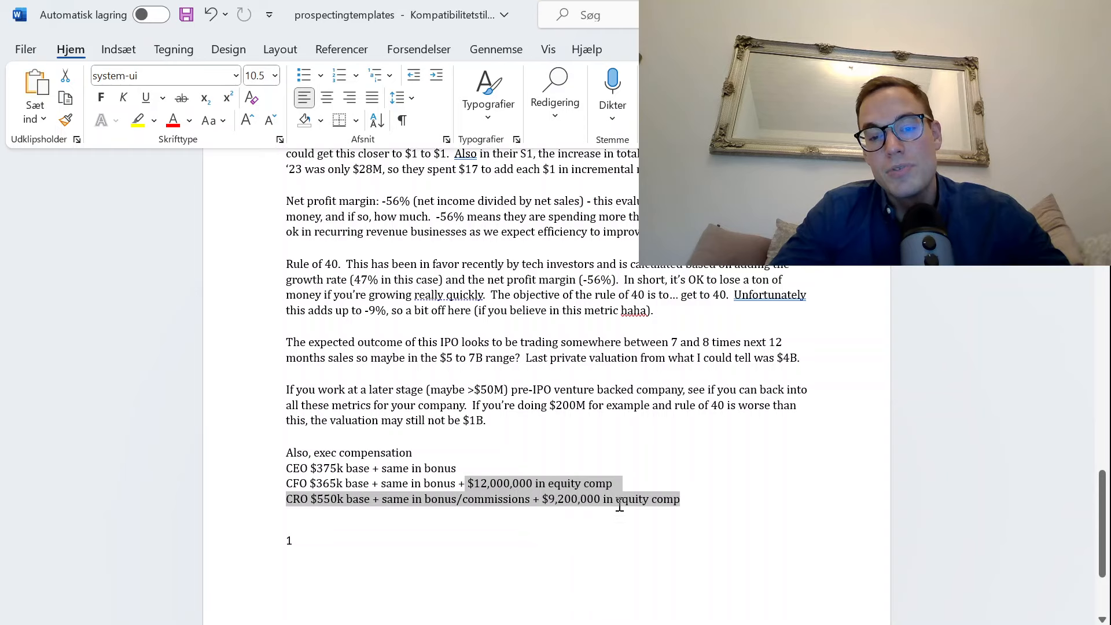
click(515, 420)
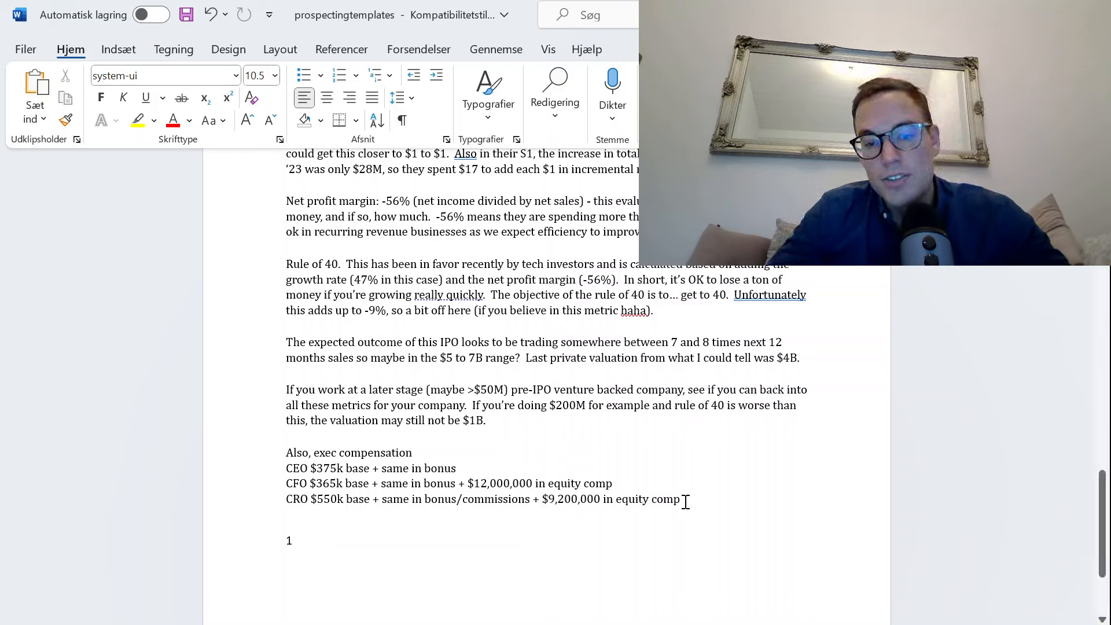
double_click(669, 499)
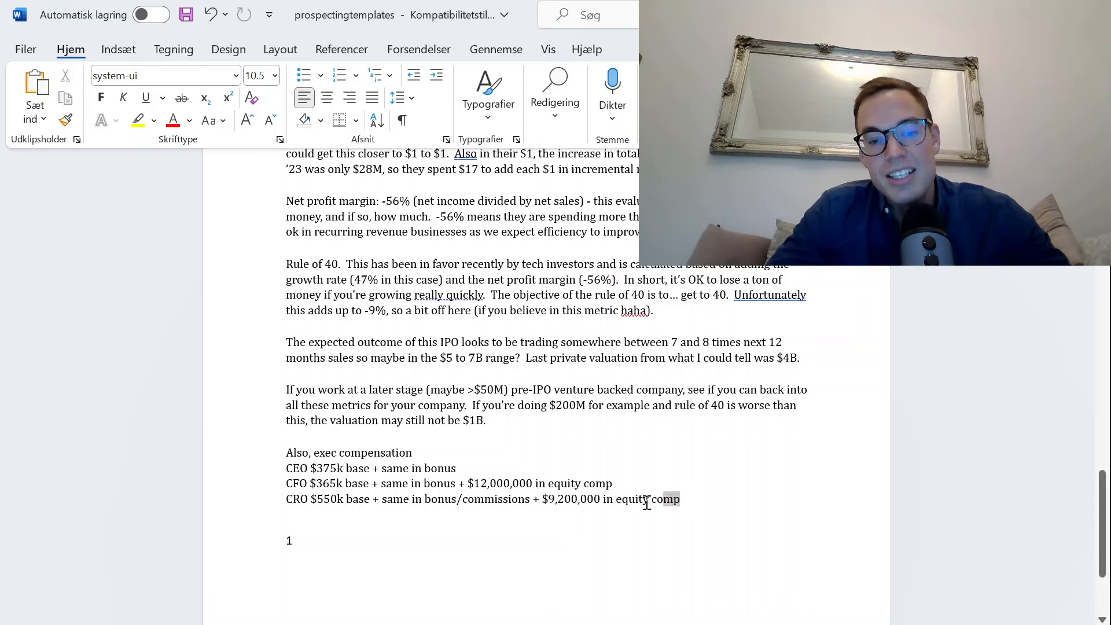
drag(362, 389, 679, 499)
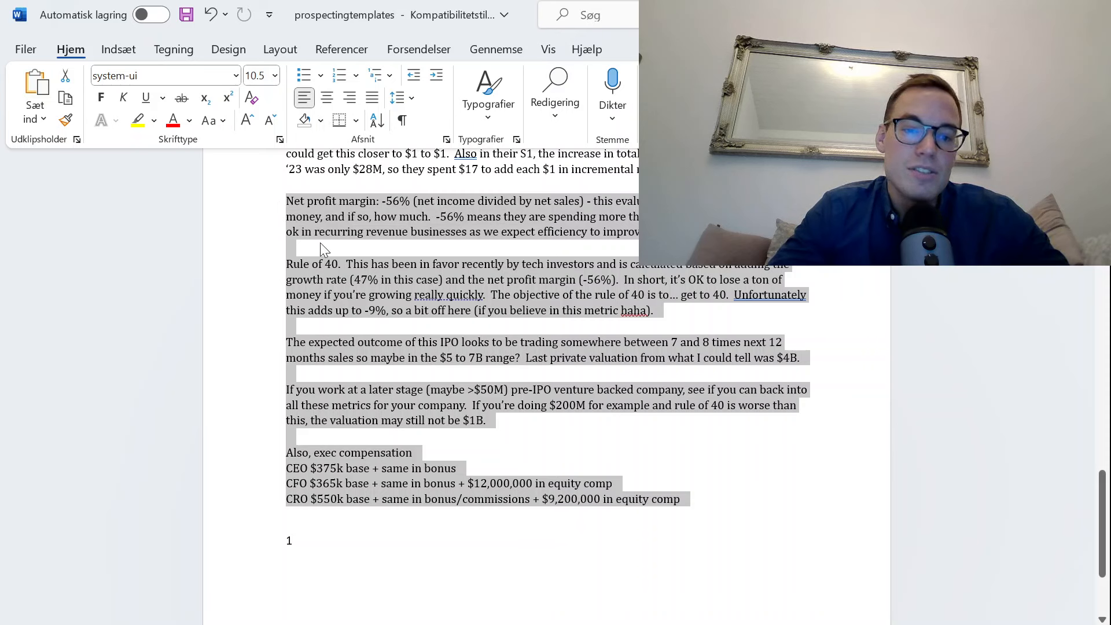
click(320, 246)
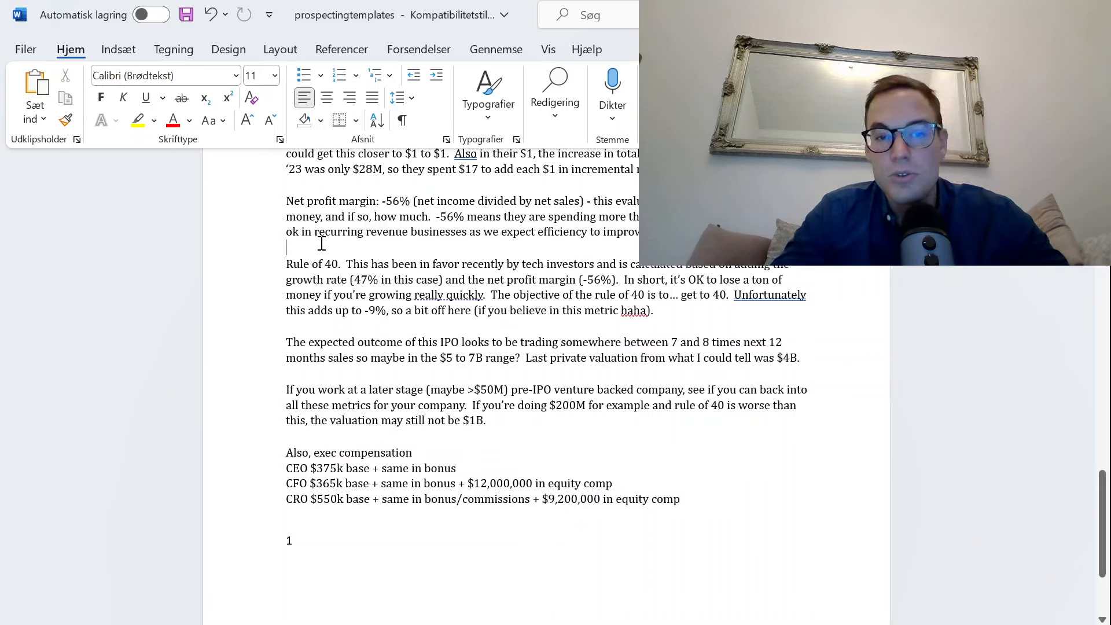